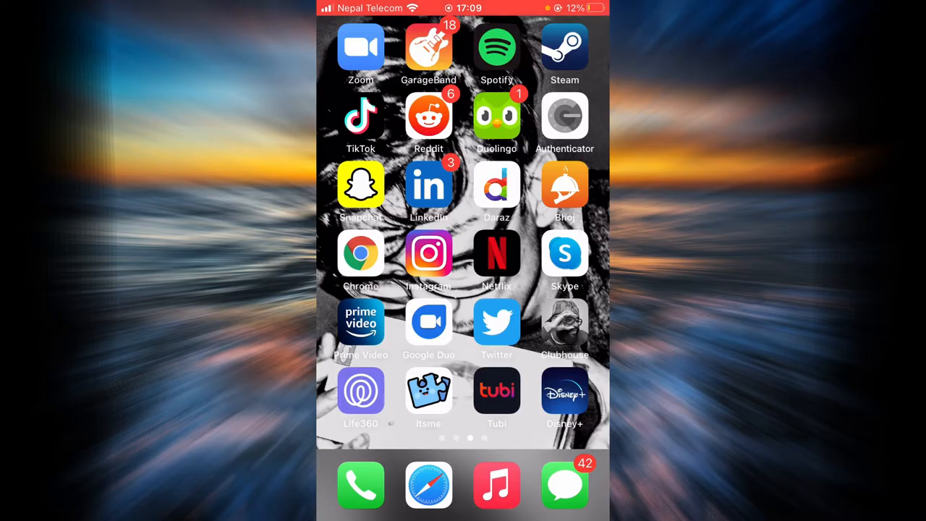
- Swipe to the home screen page holding the Peacock app icon
scroll("left", 3)
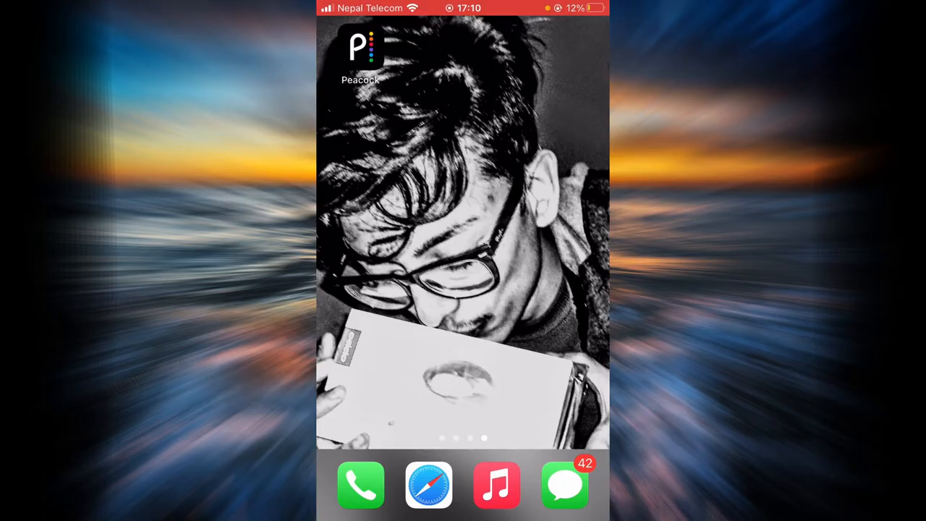
- Launch Peacock to its welcome screen
left_click(360, 46)
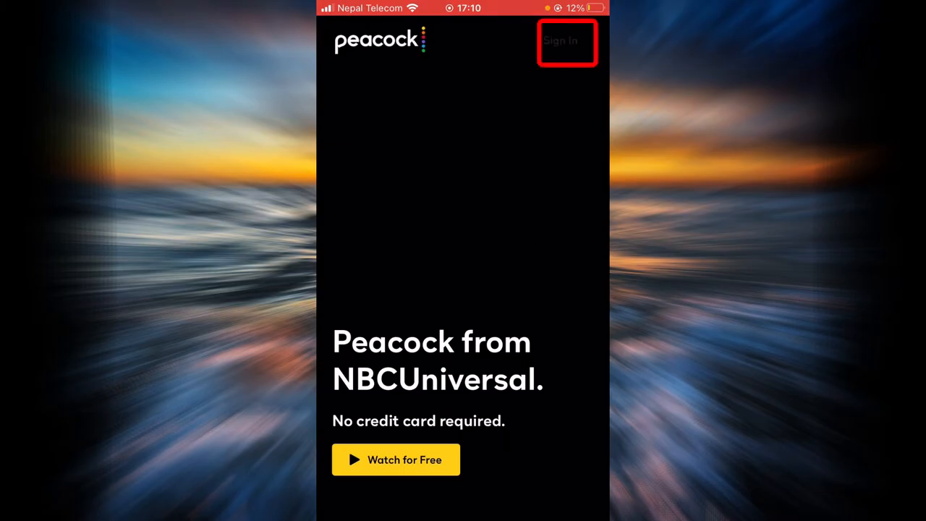
left_click(567, 41)
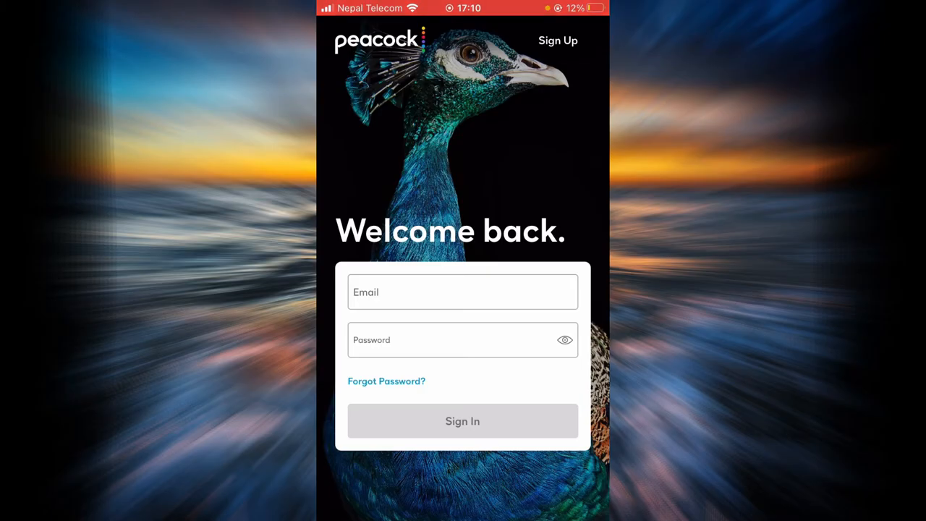
left_click(463, 292)
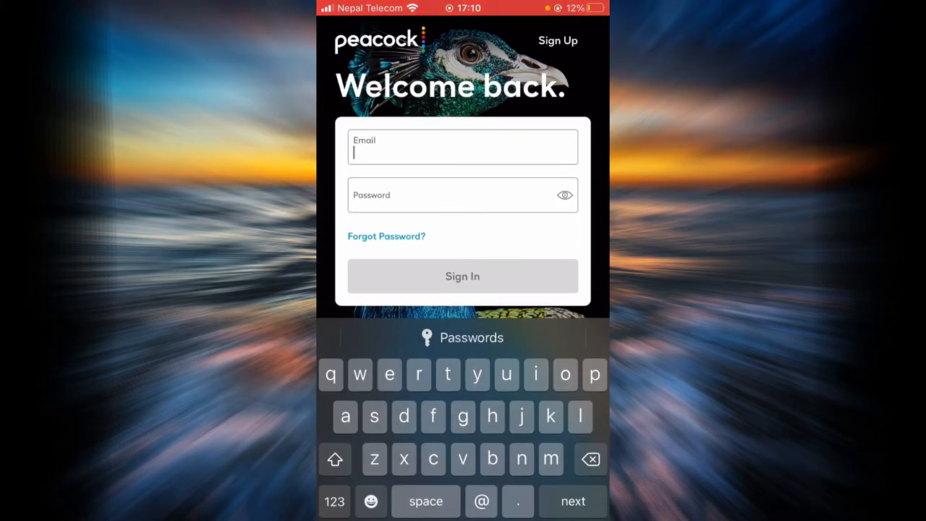
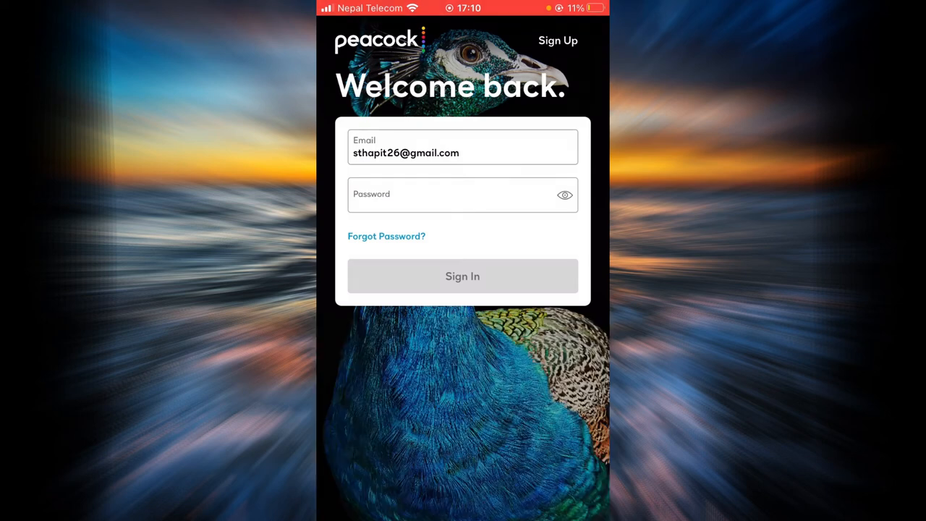
left_click(463, 275)
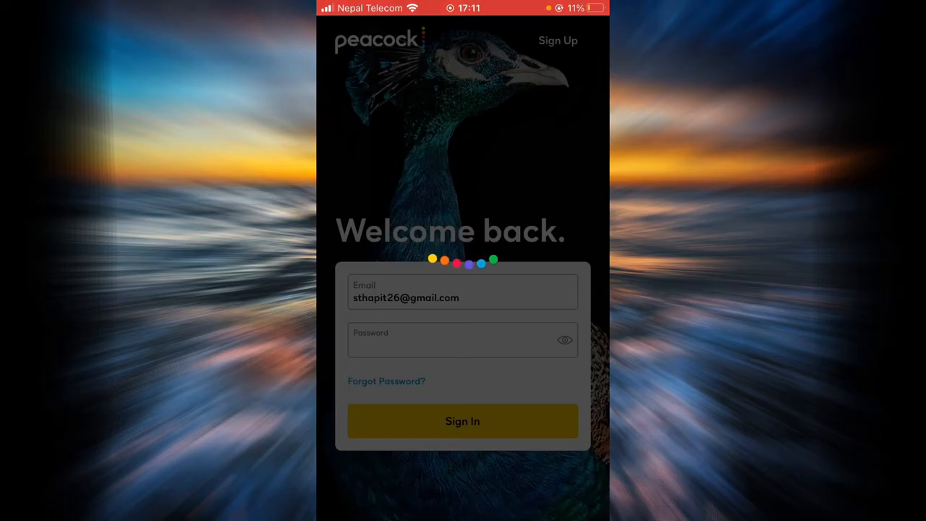
left_click(463, 420)
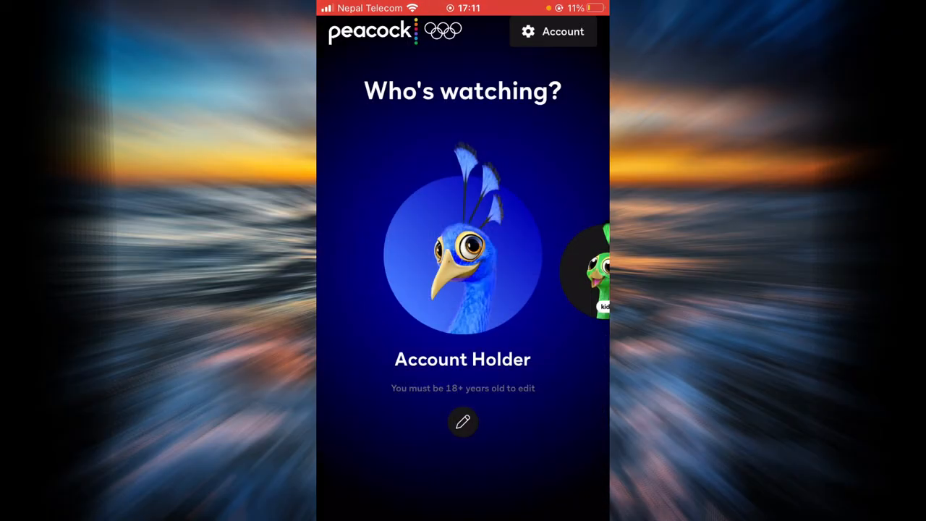